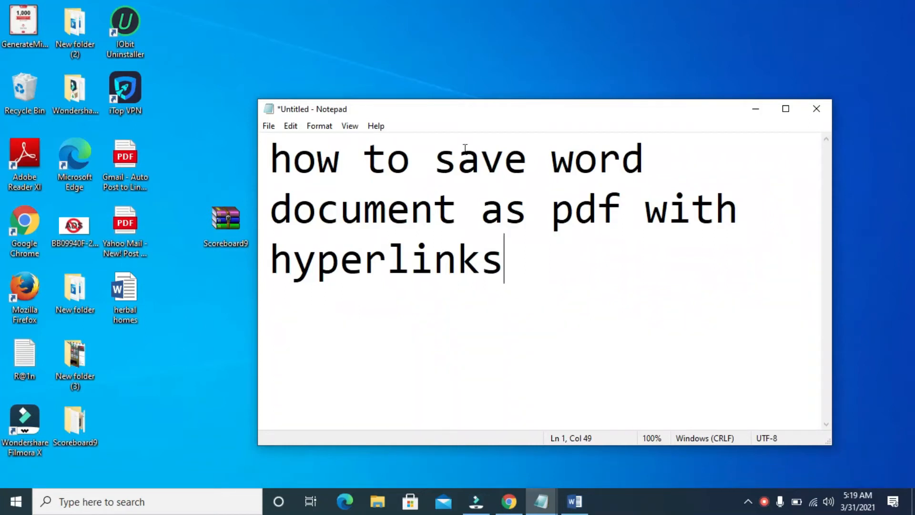
mouse_move(604, 210)
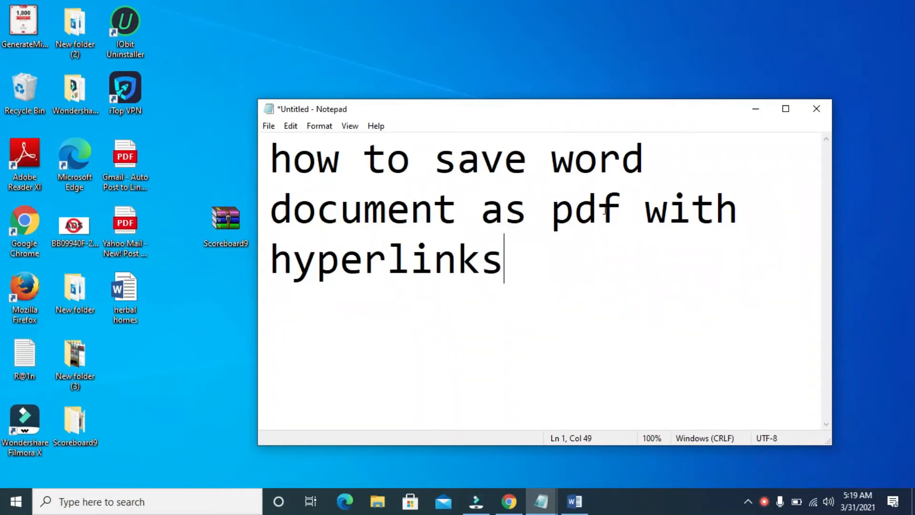
mouse_move(455, 279)
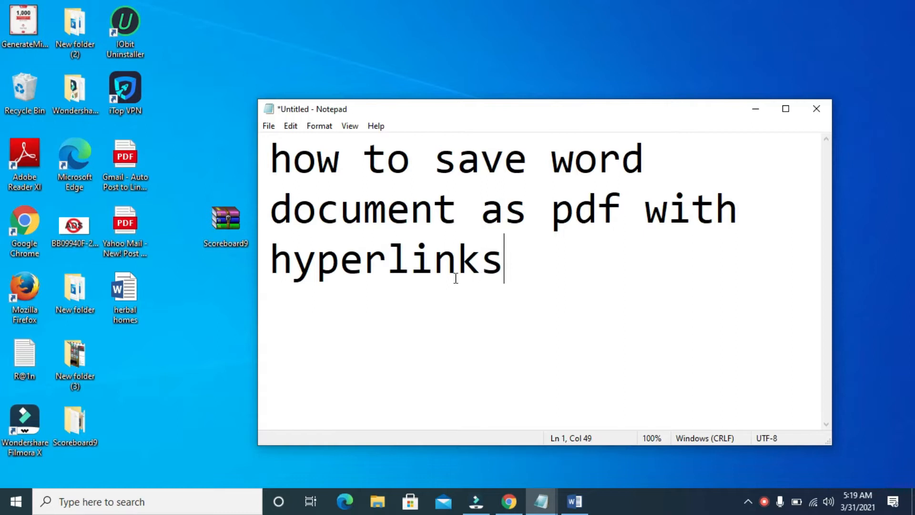
mouse_move(506, 270)
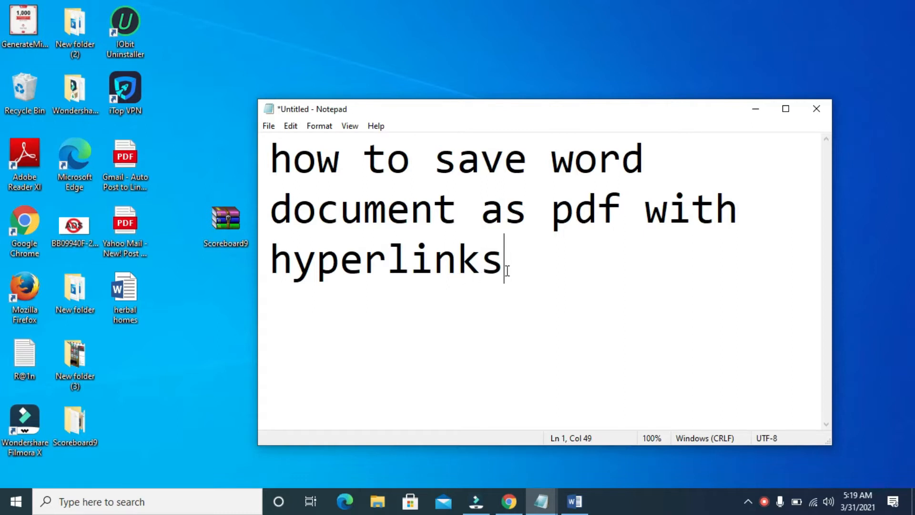
mouse_move(756, 109)
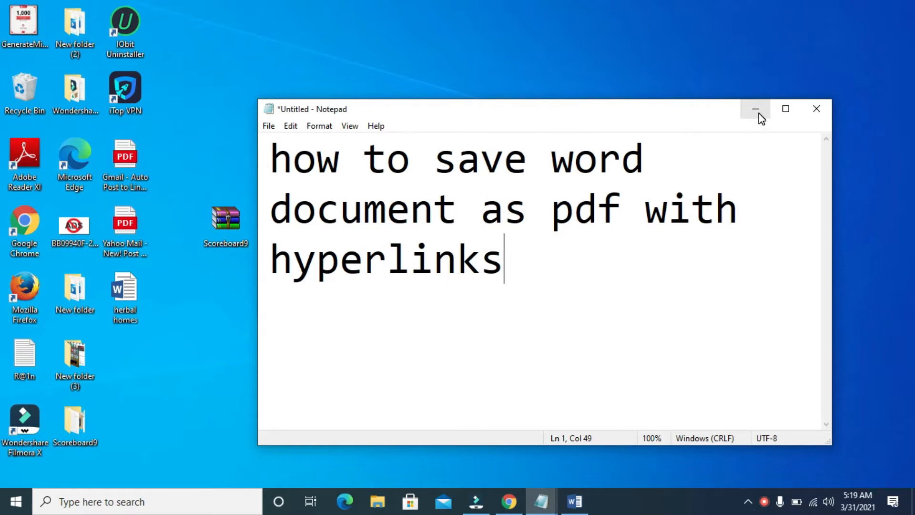
Step: Minimize Notepad and type 'Link to the website' above the price table
click(755, 109)
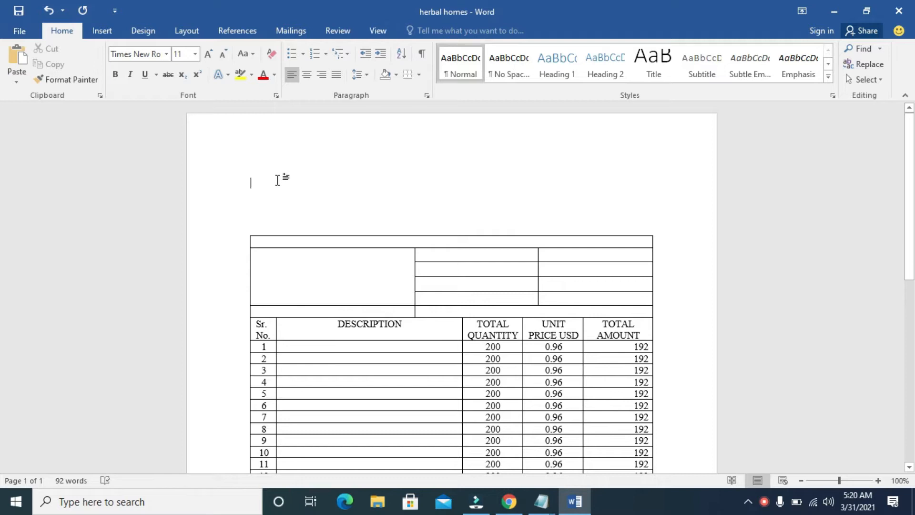
mouse_move(300, 176)
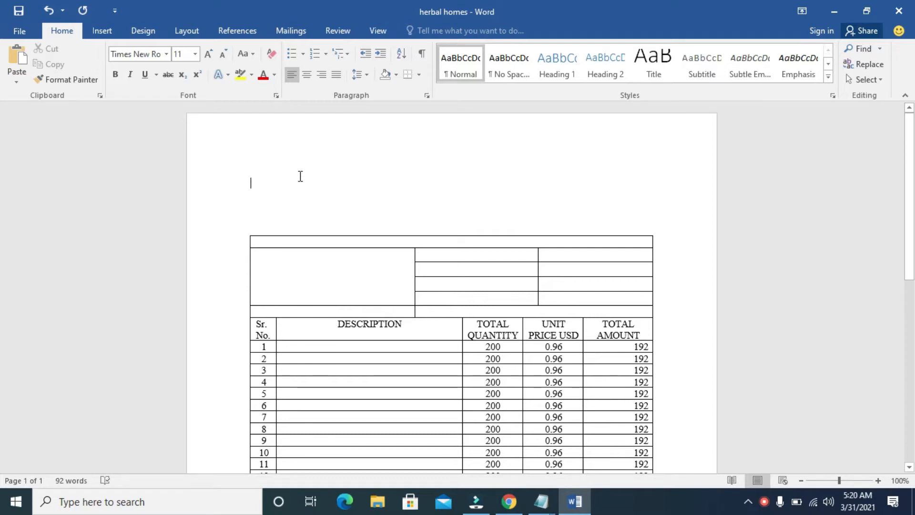
mouse_move(254, 184)
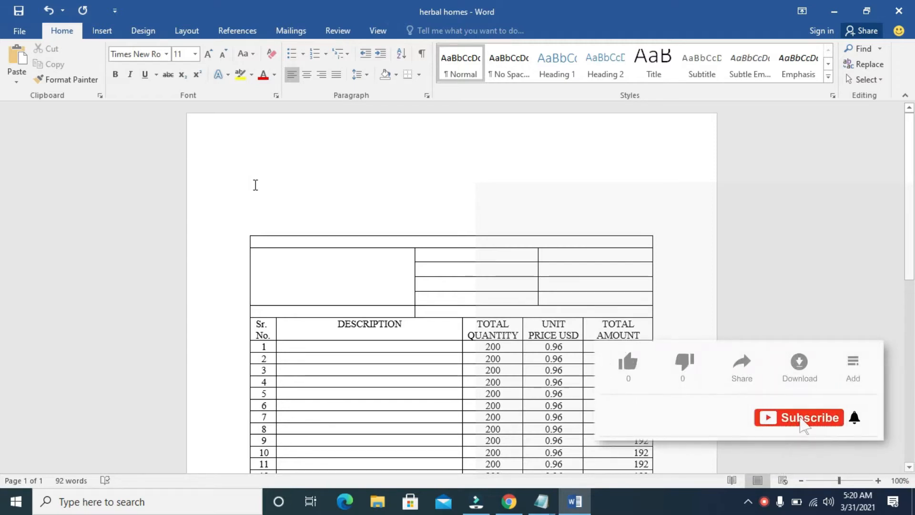
text(link)
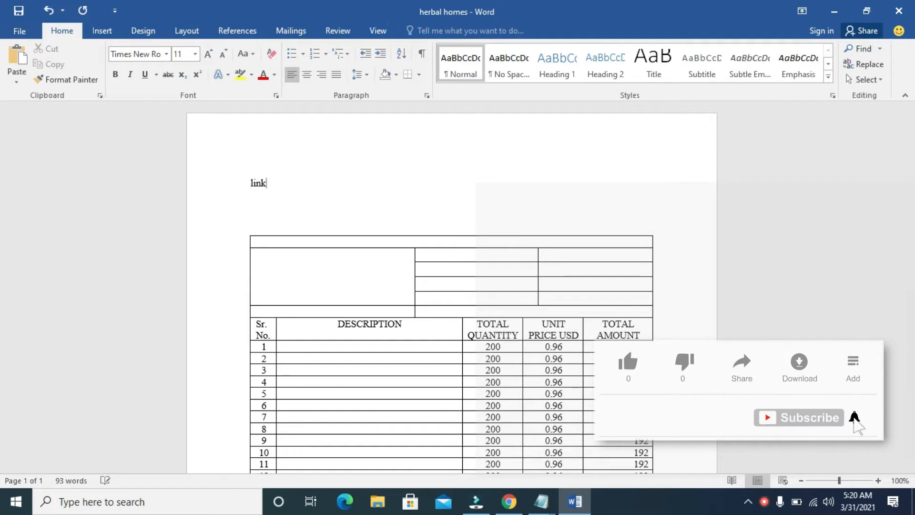
text(Link to the e)
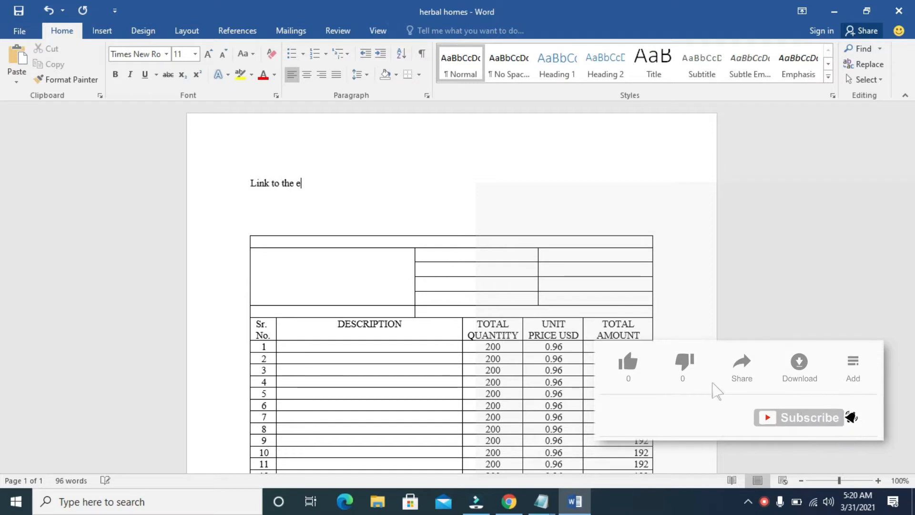
text(website)
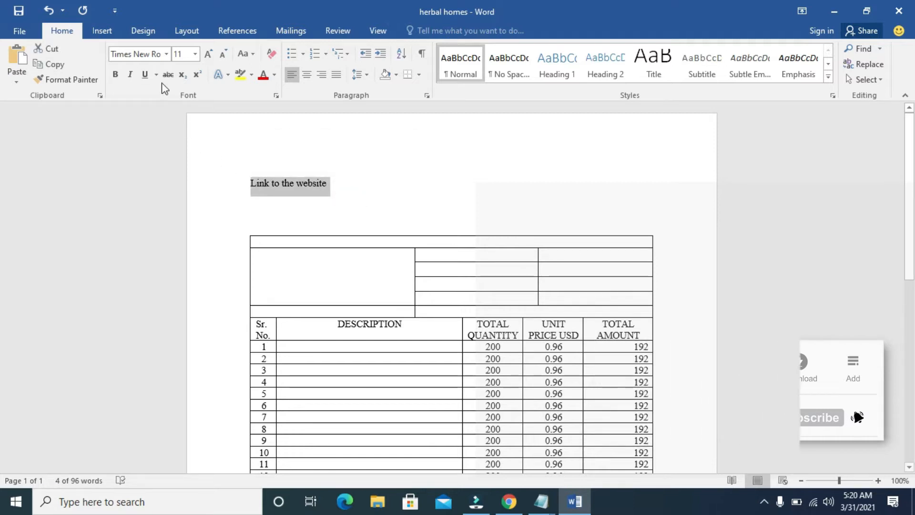
Step: Insert a hyperlink on 'Link to the website' with address techytab.com
click(102, 31)
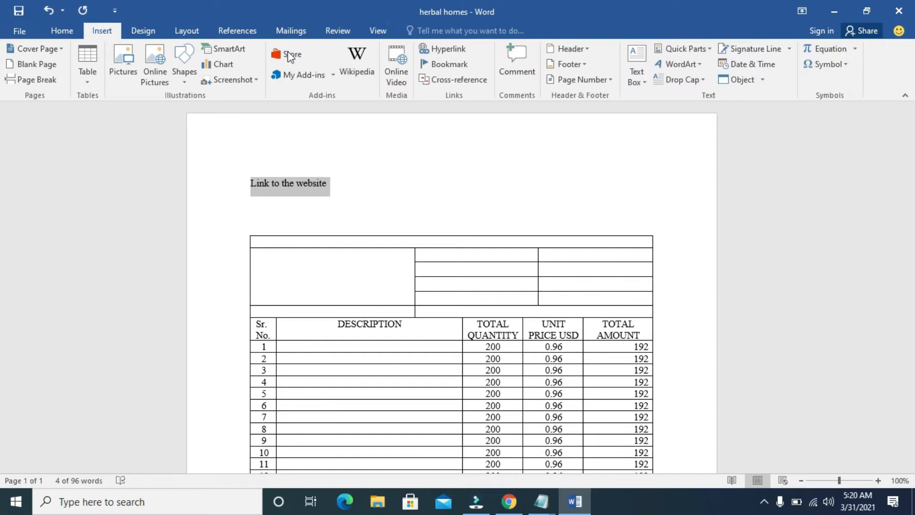
click(444, 49)
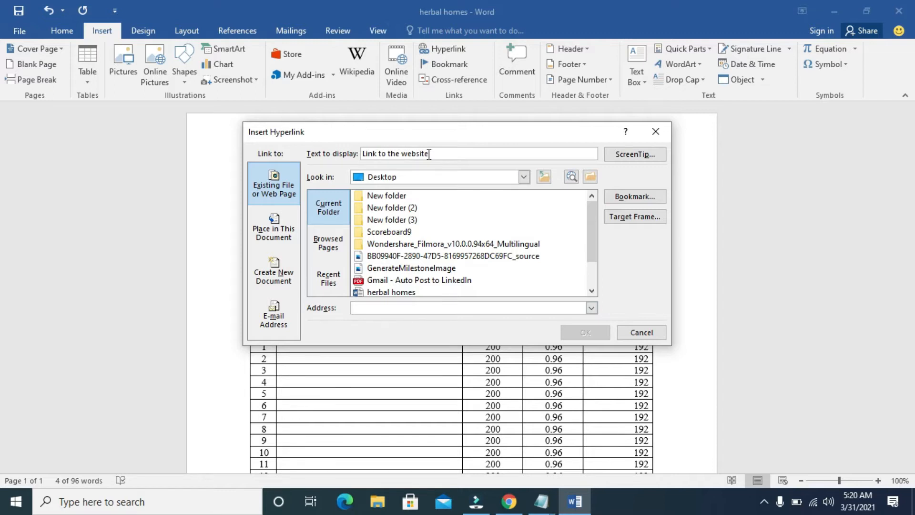
click(467, 308)
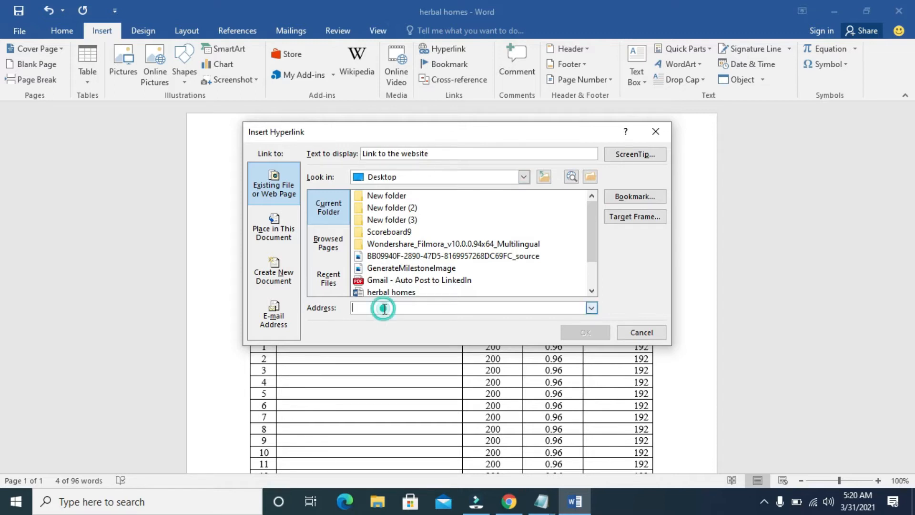
text(tech)
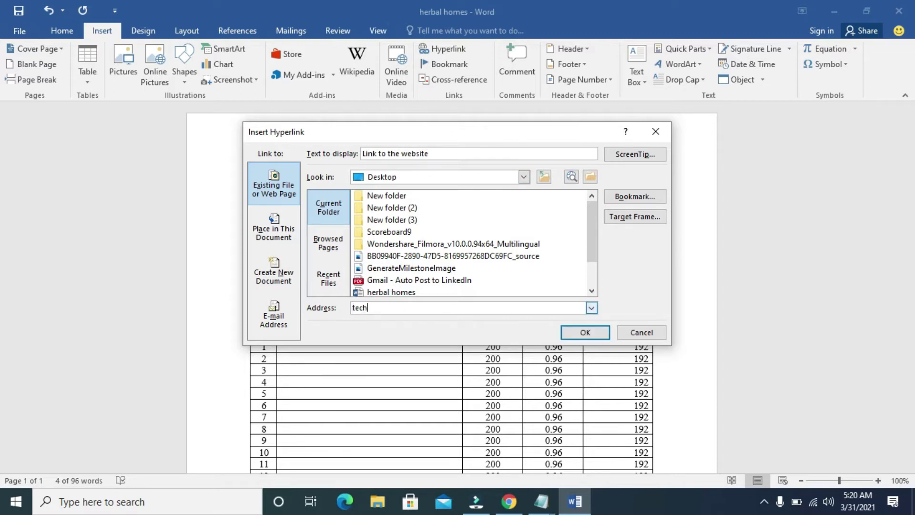
text(y)
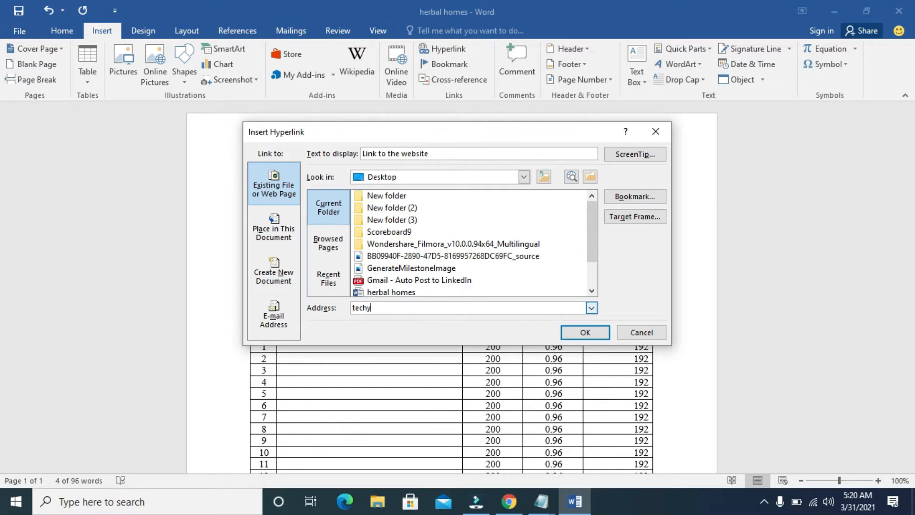
text(tab.c)
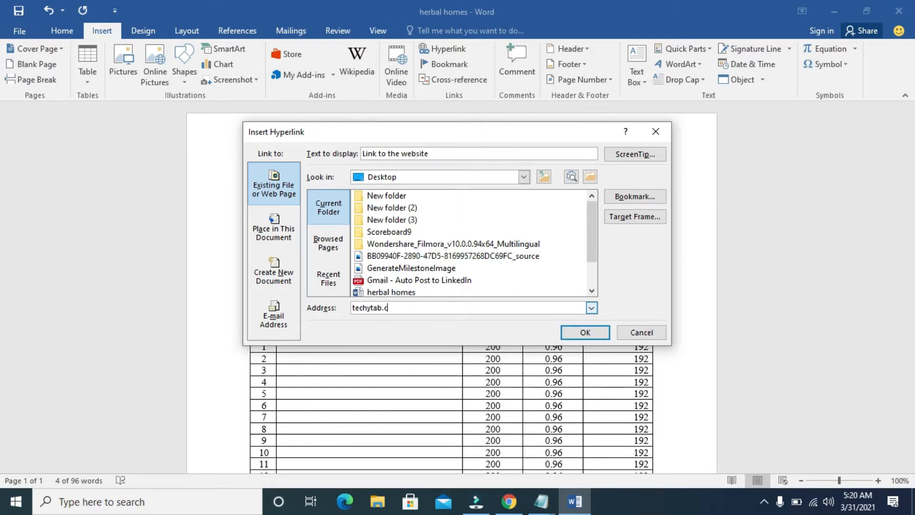
text(om)
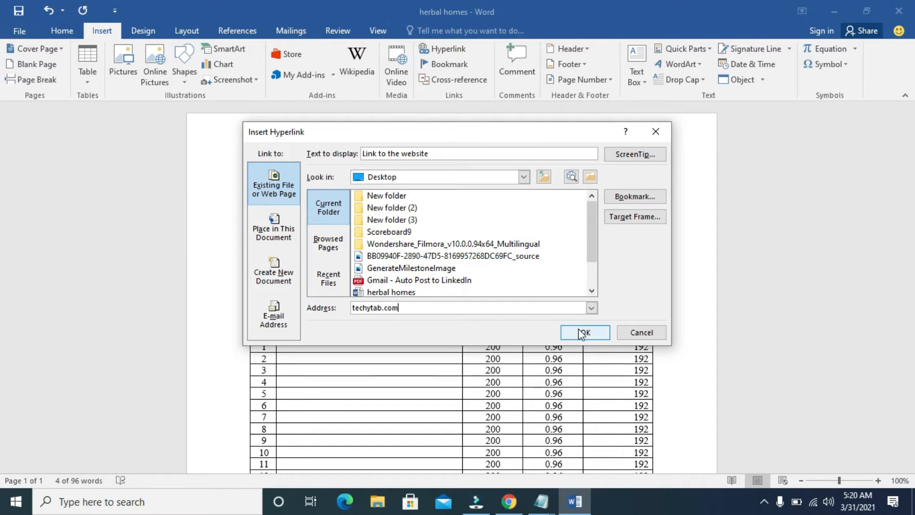
click(584, 332)
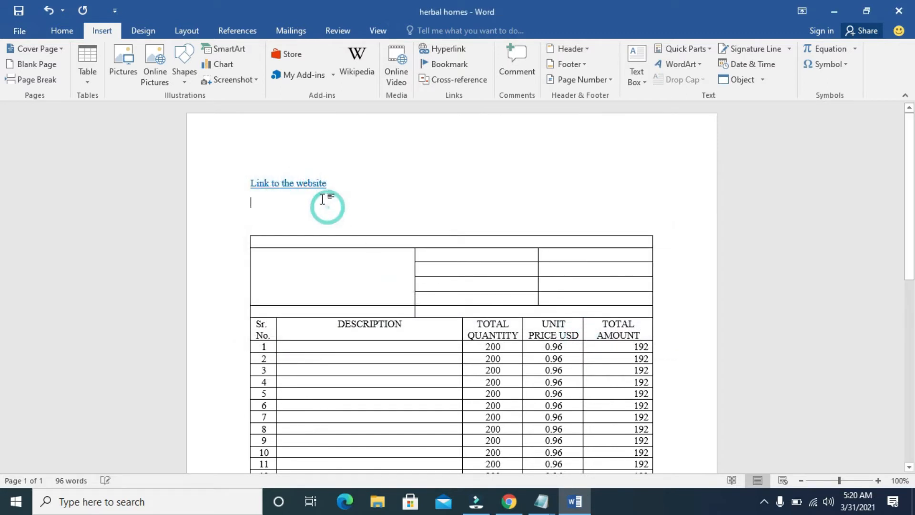
mouse_move(288, 183)
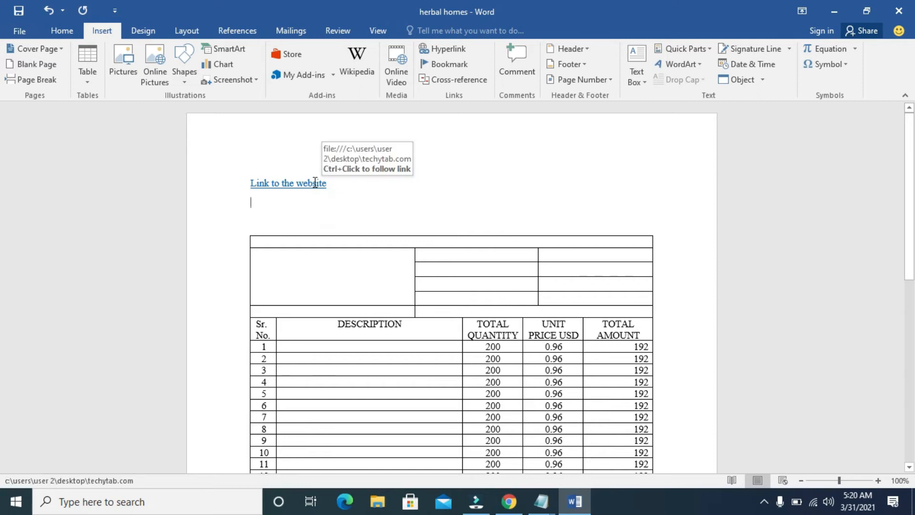
mouse_move(372, 224)
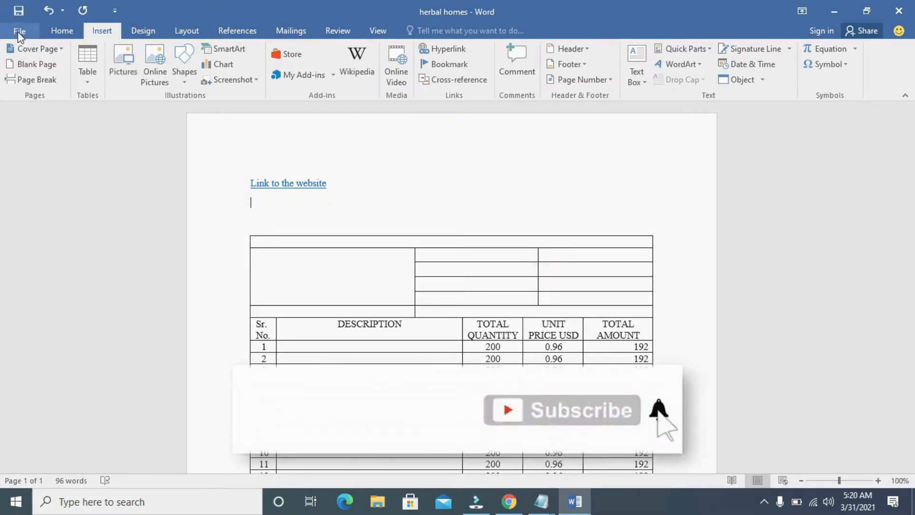
Step: Open the File tab's Info page for the herbal homes document
click(19, 31)
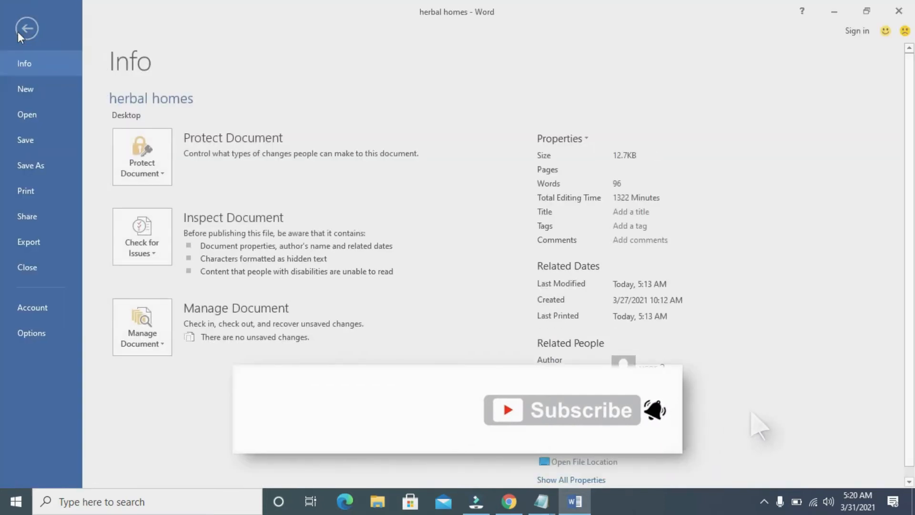
Step: Choose Export > Create PDF/XPS Document to open the Publish as PDF dialog
click(29, 241)
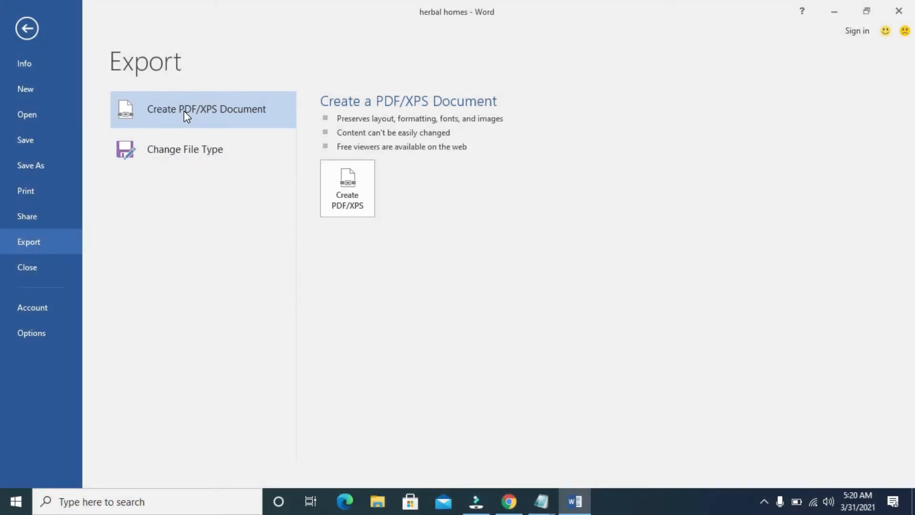
click(346, 188)
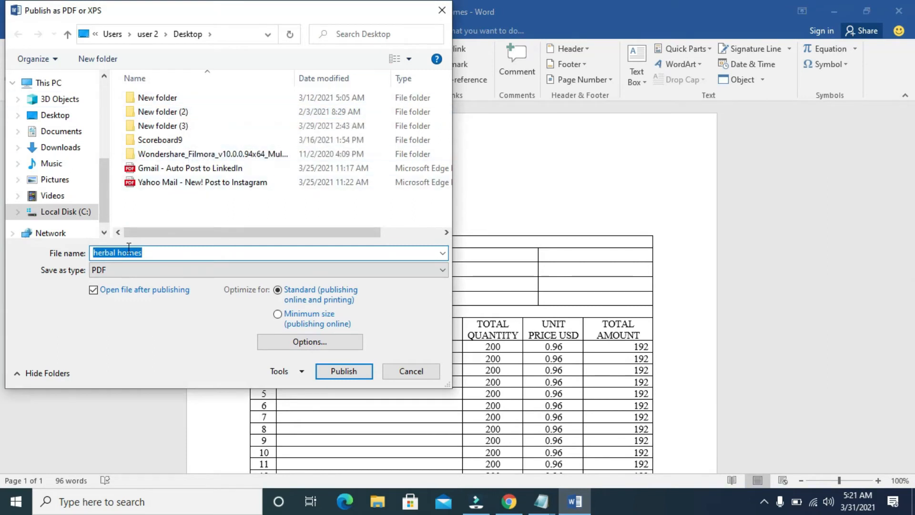
mouse_move(58, 131)
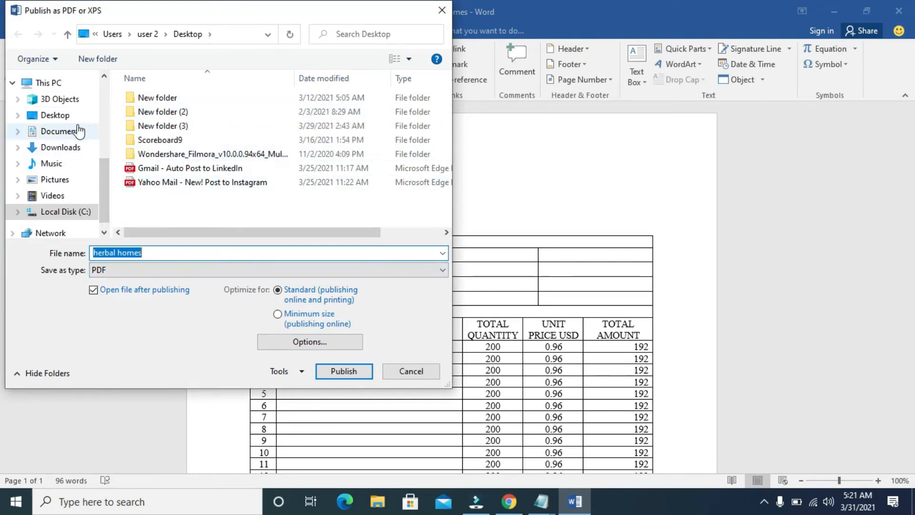
mouse_move(60, 147)
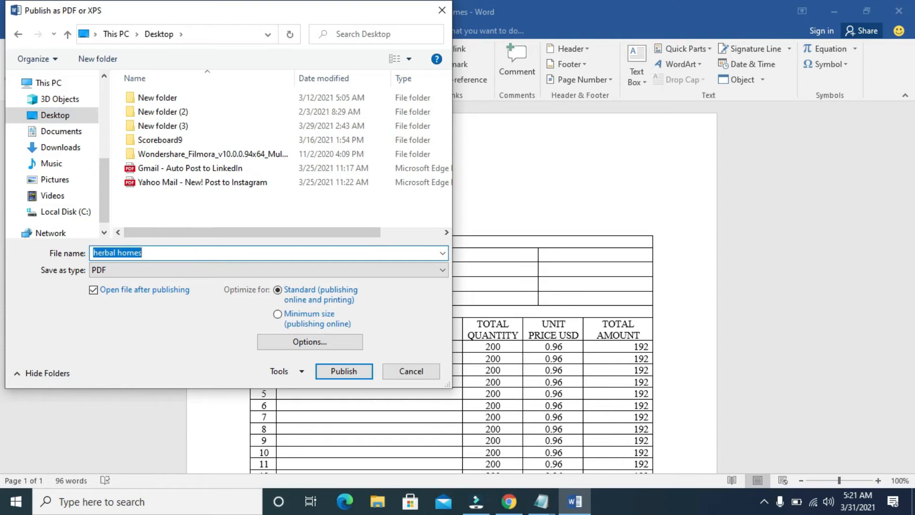
Step: Publish the PDF to the Desktop with file name 'hyperlink'
text(hys)
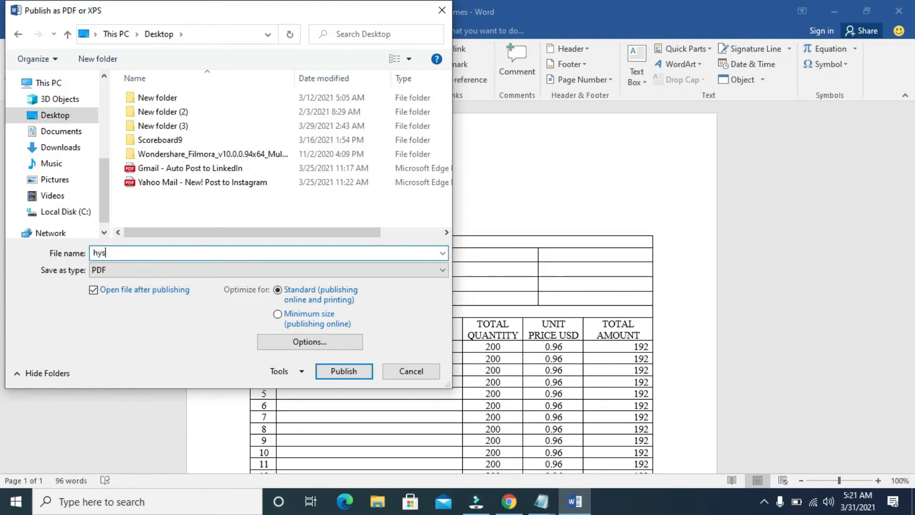
text(hyperlink)
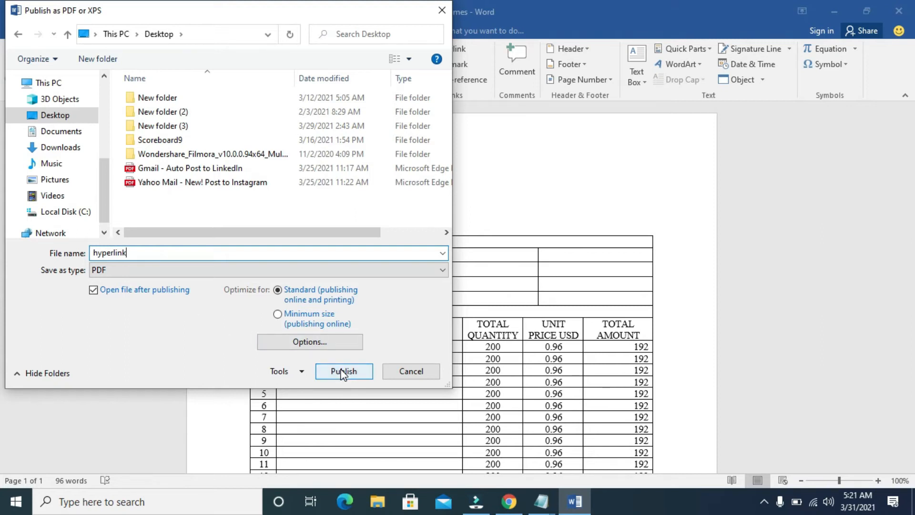
click(344, 372)
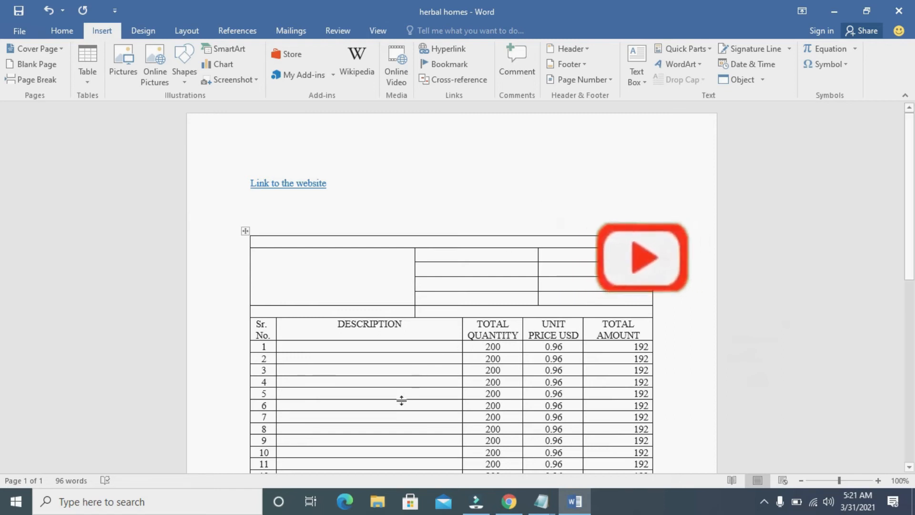
Step: Check the link's address, then minimize Word to show the Desktop
click(401, 405)
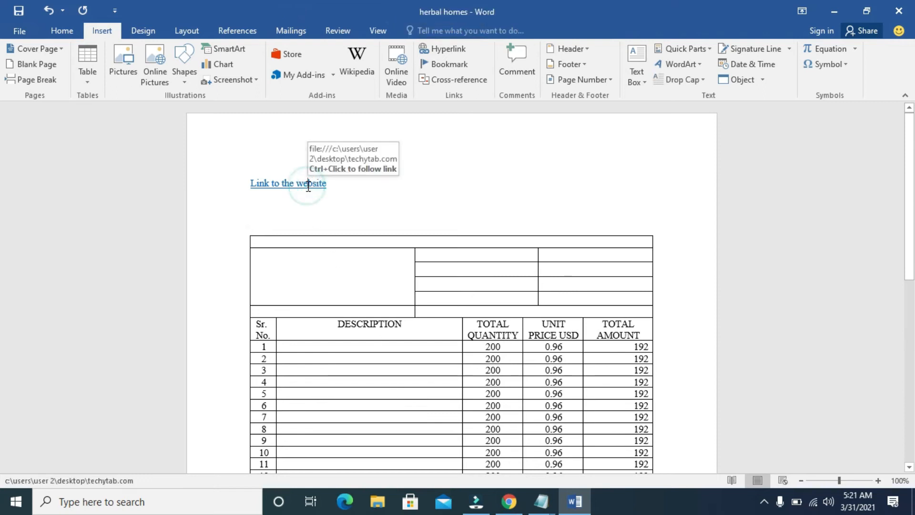
click(834, 11)
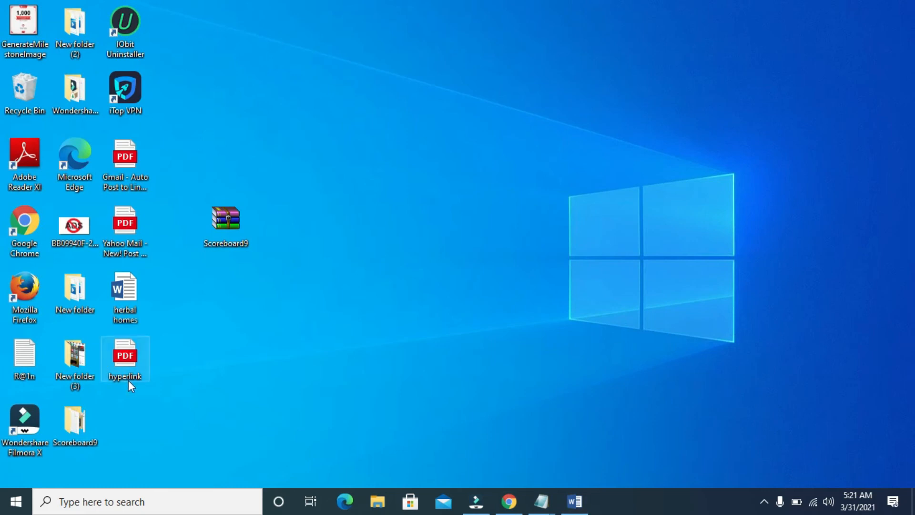
mouse_move(129, 367)
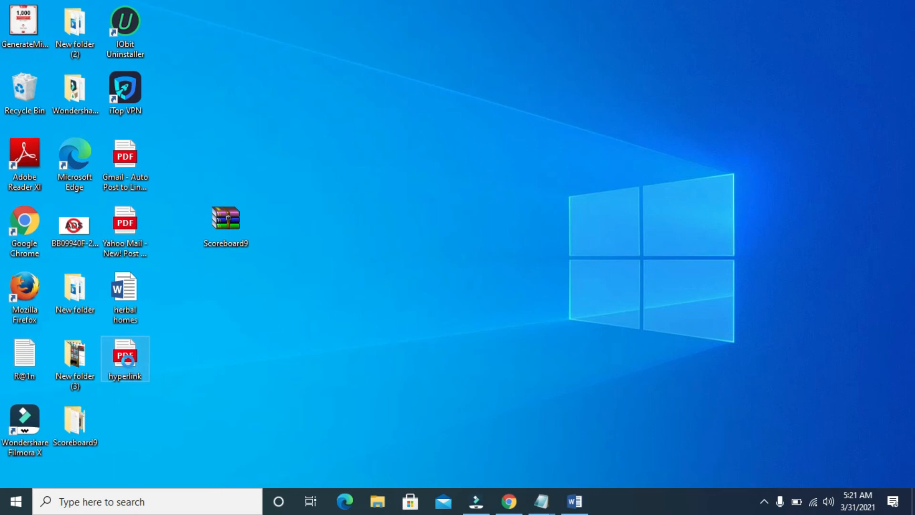
Step: Open the hyperlink PDF from the Desktop with Adobe Reader
right_click(124, 358)
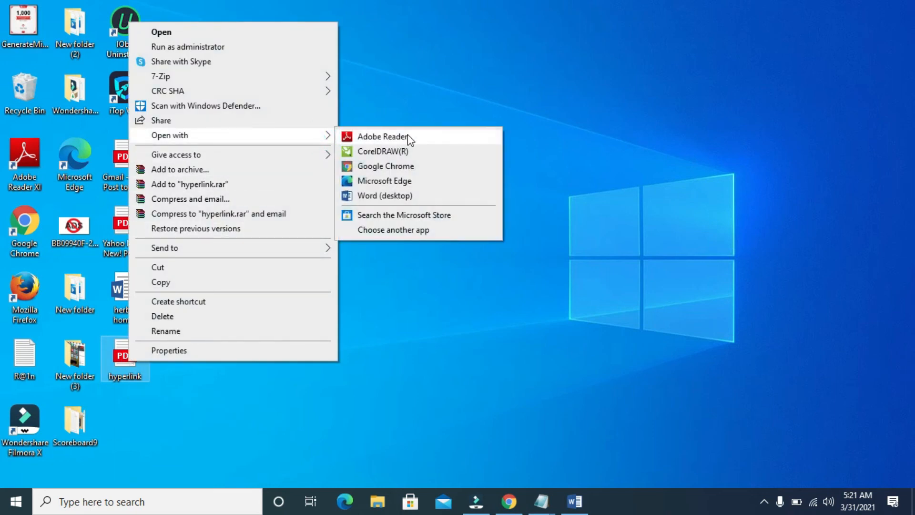
click(408, 140)
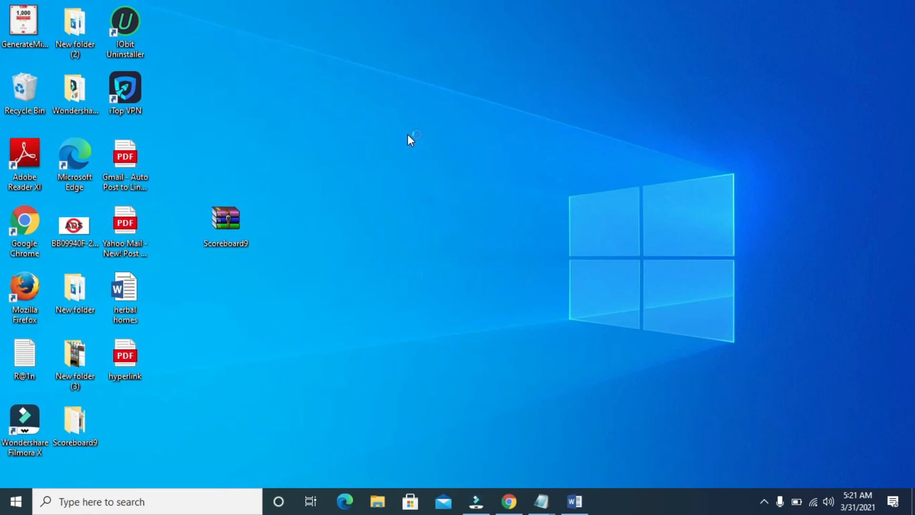
double_click(124, 354)
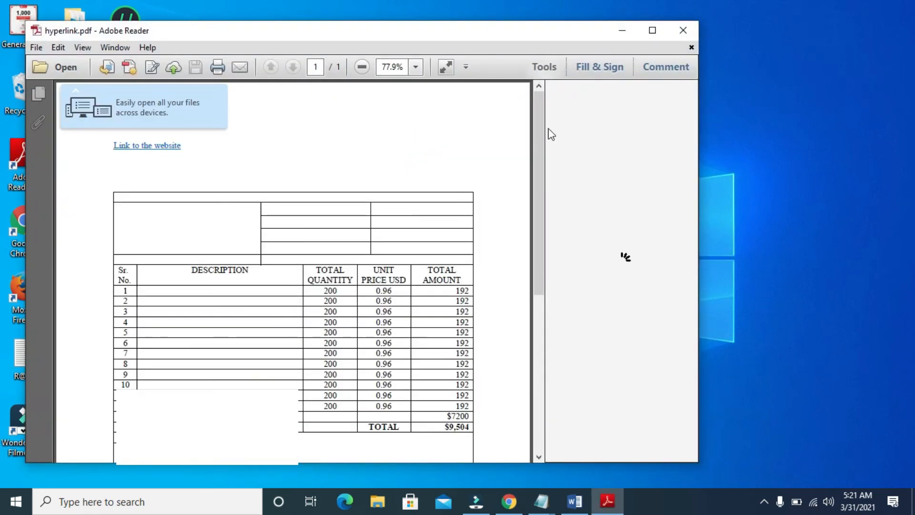
mouse_move(456, 149)
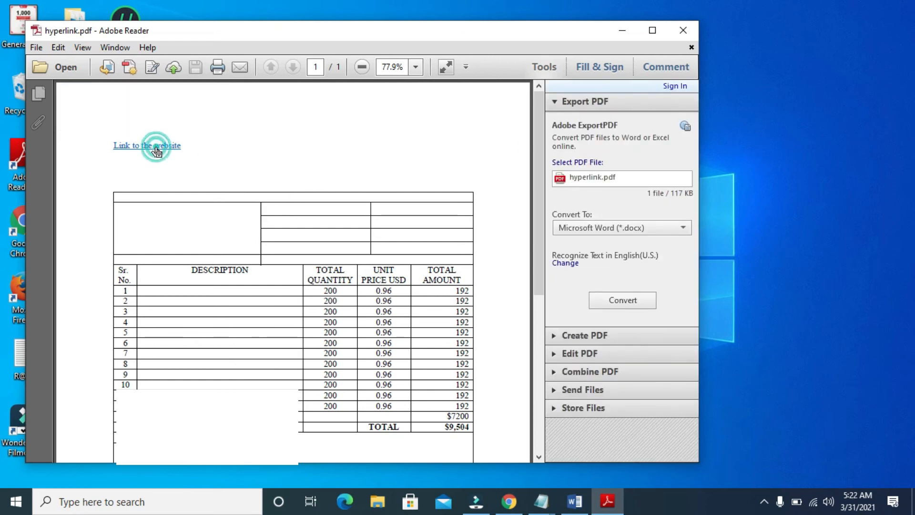
Step: Click 'Link to the website' in the PDF and dismiss the techytab.com security warning
click(147, 145)
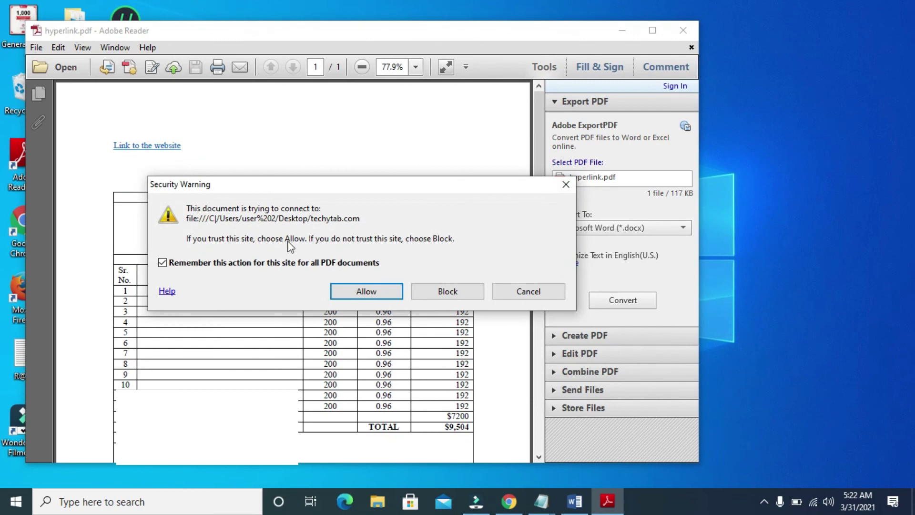
mouse_move(295, 271)
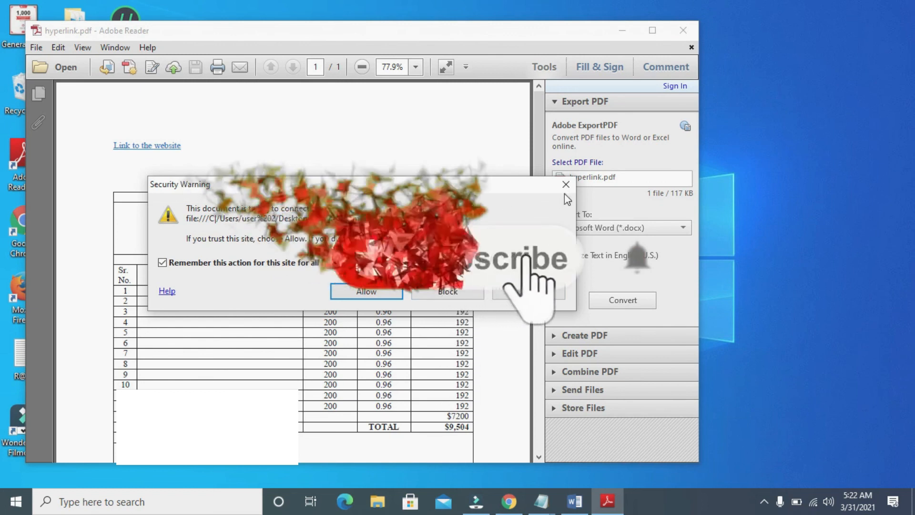
click(565, 184)
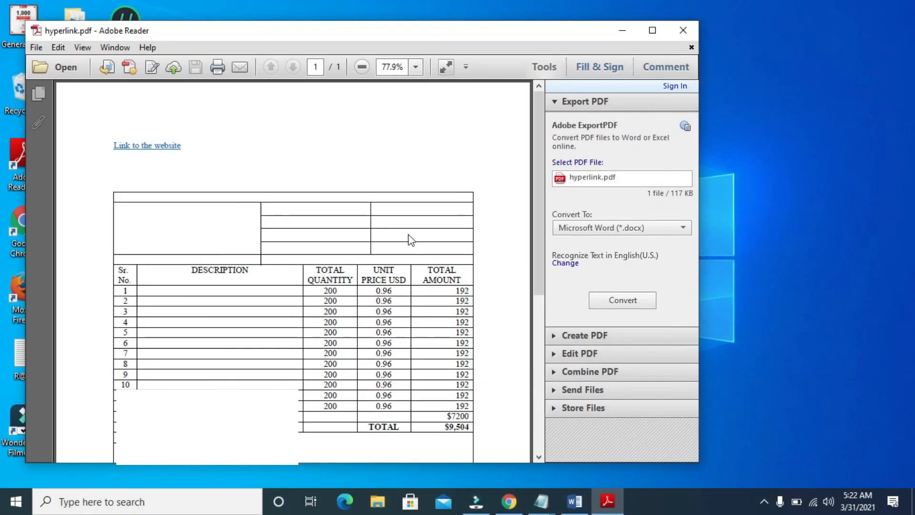
mouse_move(318, 271)
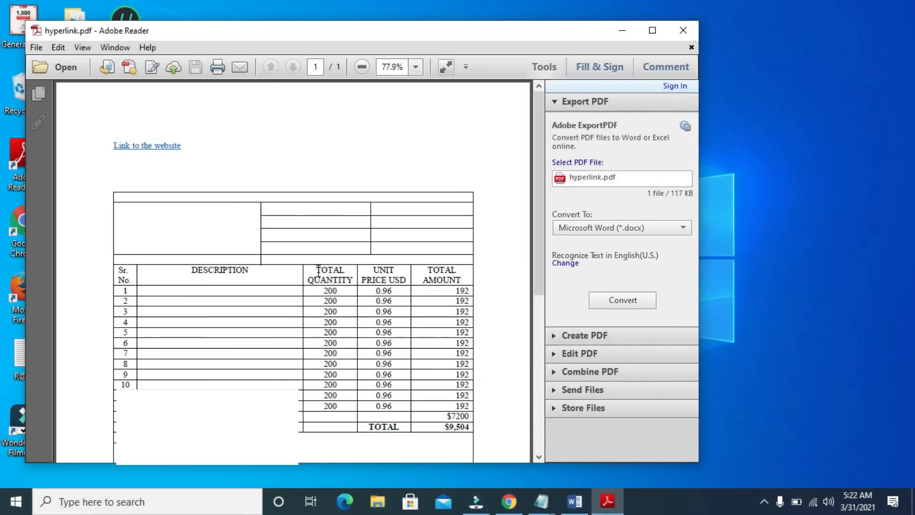